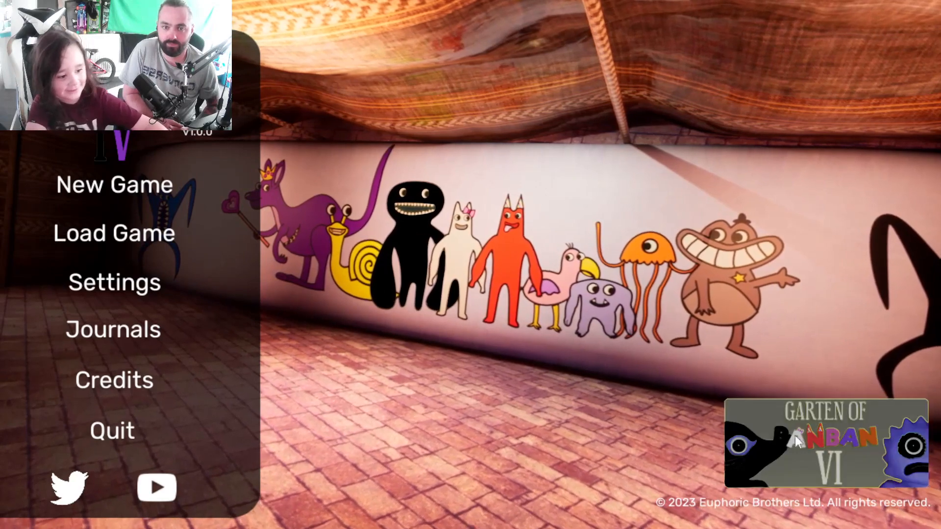
Start a new game and advance the clock repeatedly through the castle-gate intro scene.
click(114, 186)
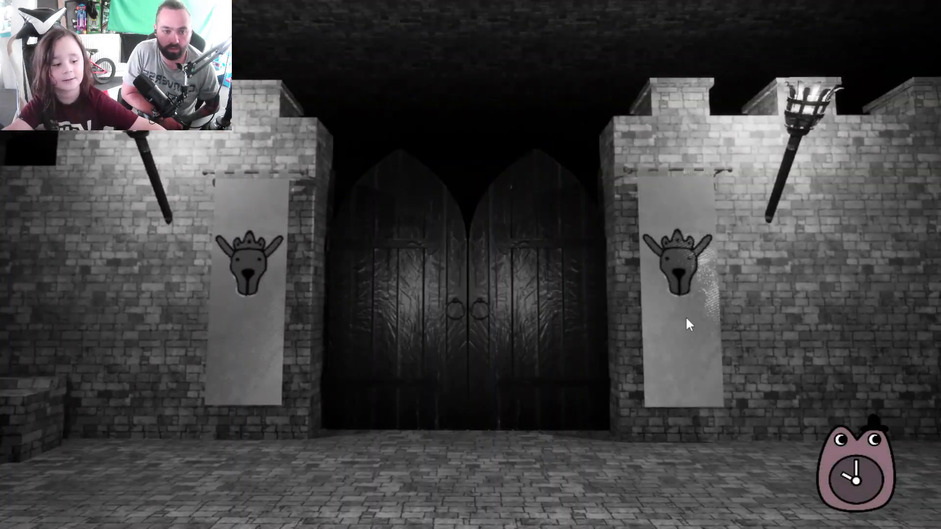
click(876, 472)
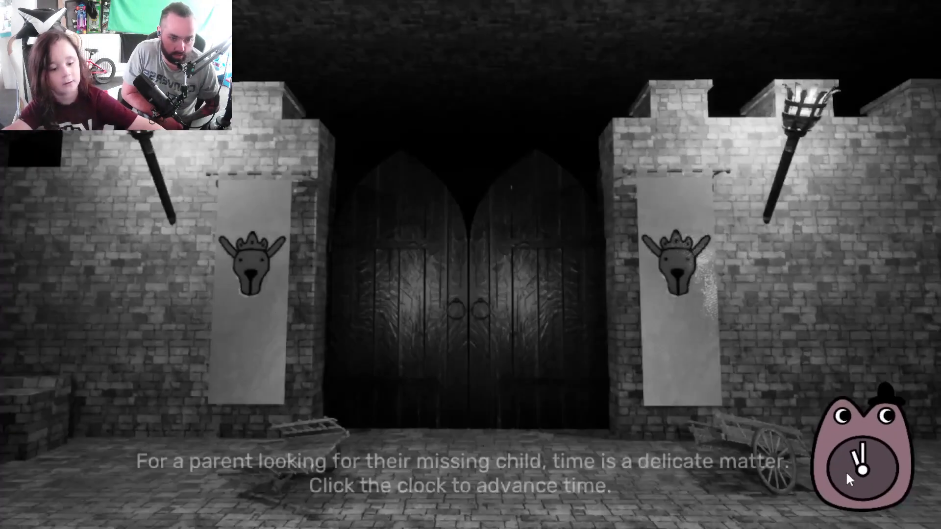
click(863, 468)
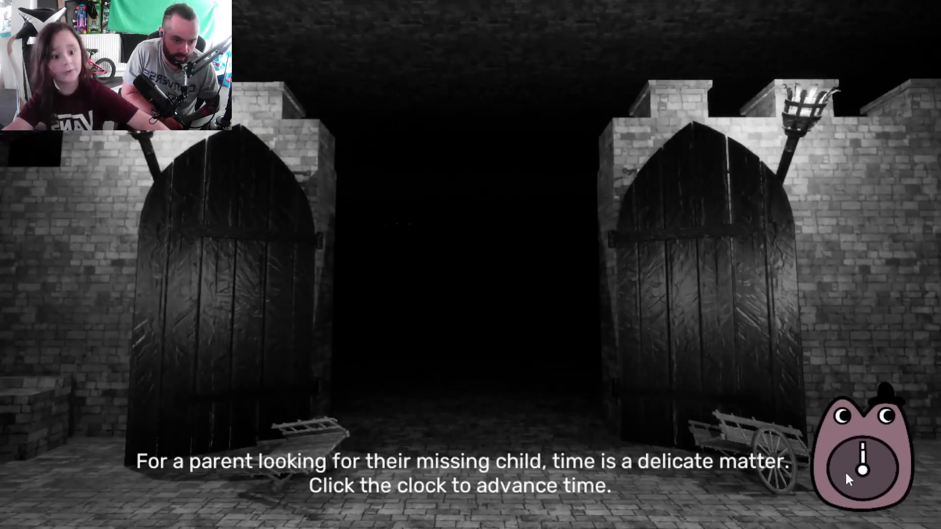
click(863, 460)
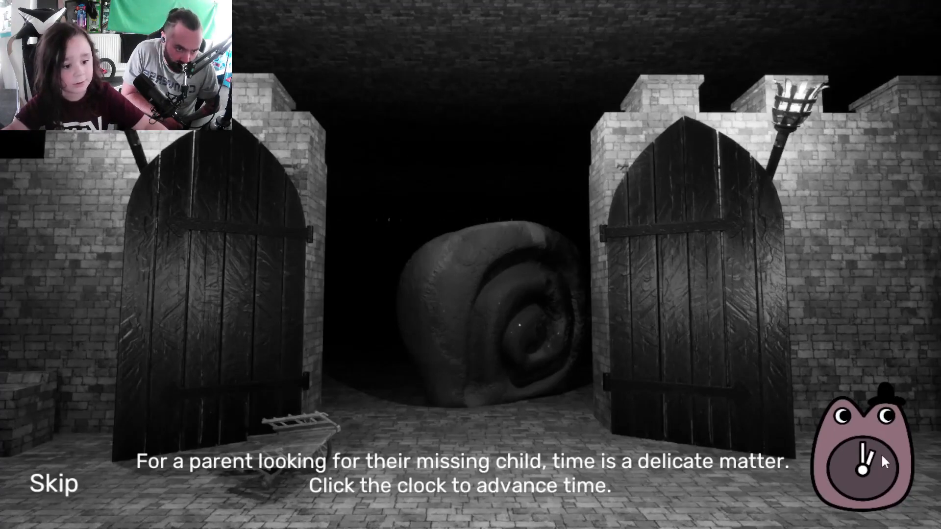
click(873, 456)
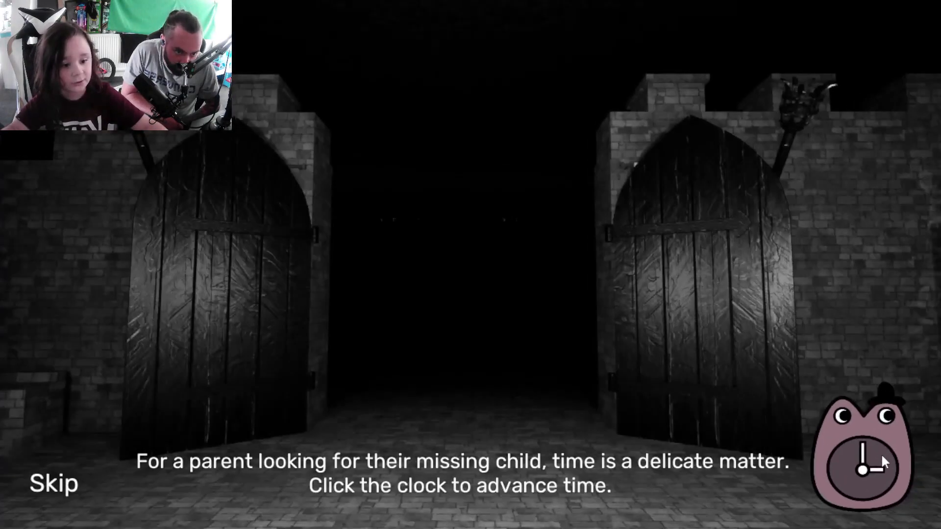
click(870, 461)
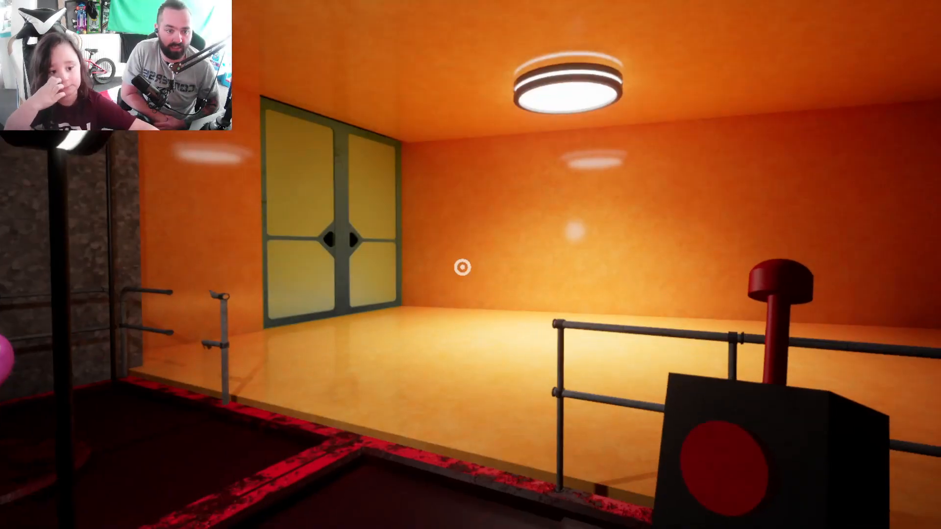
mouse_move(471, 266)
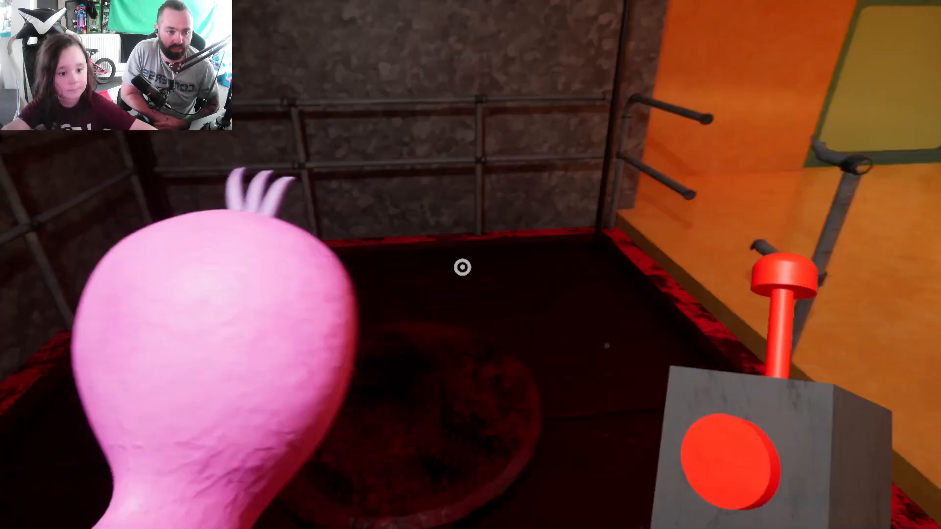
mouse_move(471, 265)
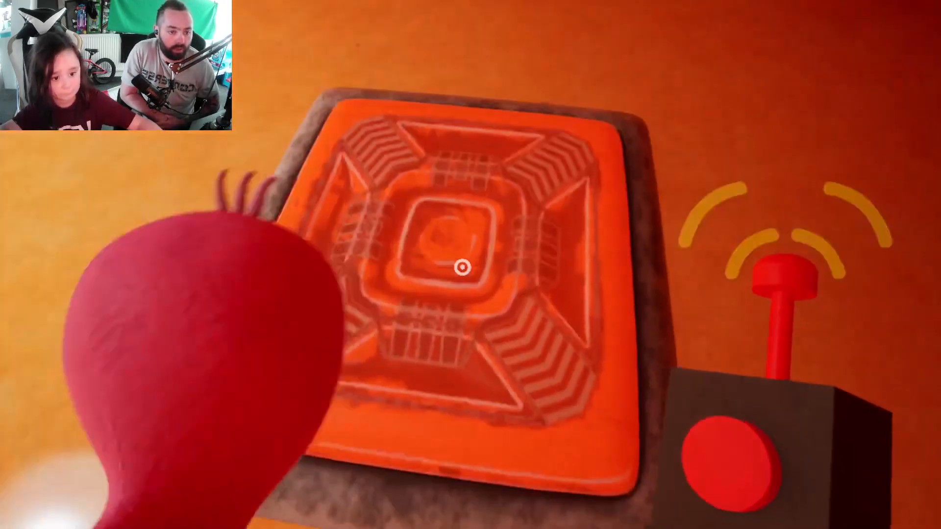
Pause the game with Escape and immediately resume playing.
key(Escape)
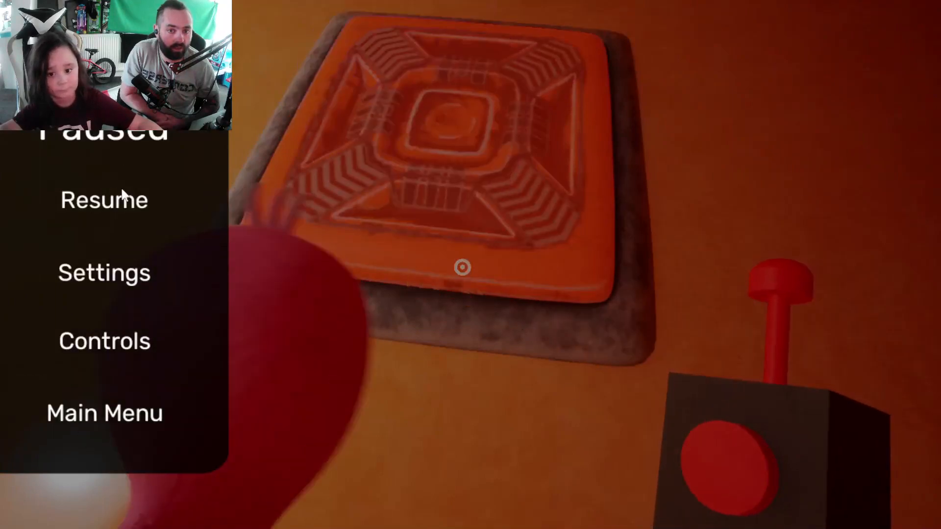
click(102, 200)
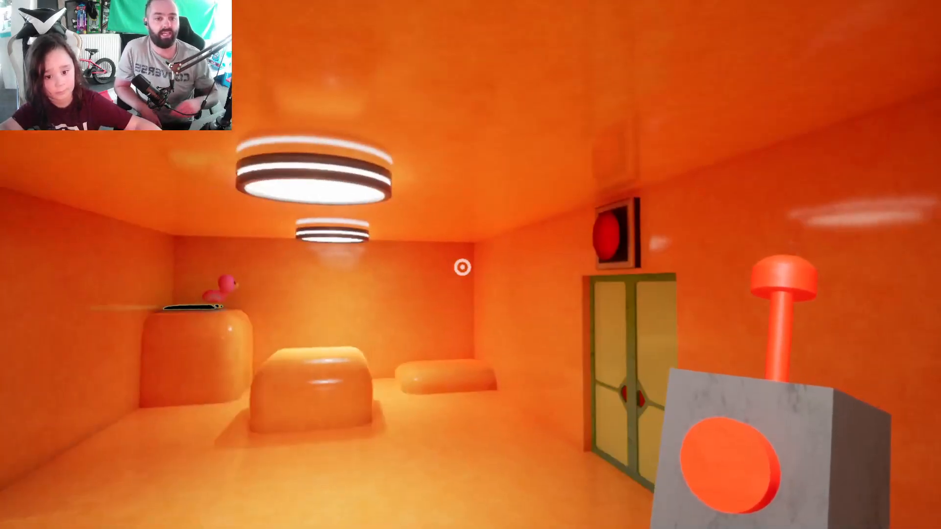
mouse_move(470, 265)
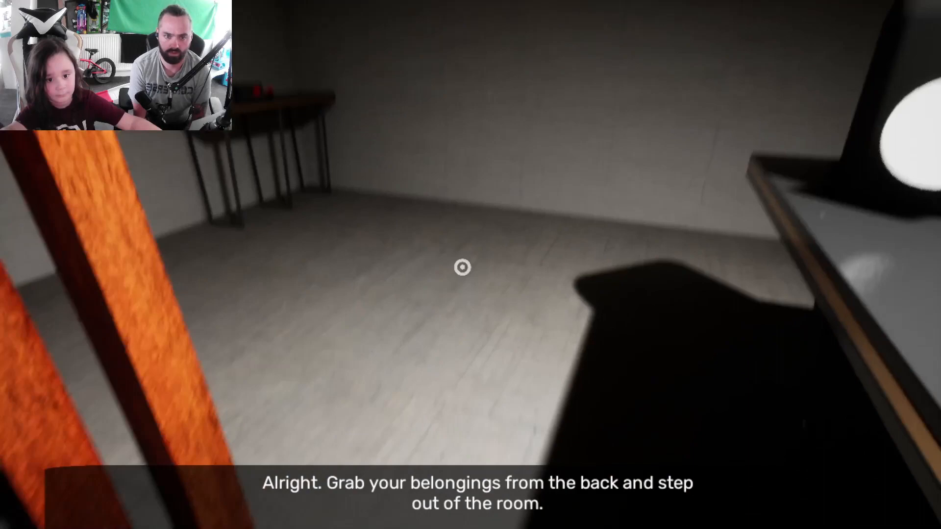
mouse_move(462, 268)
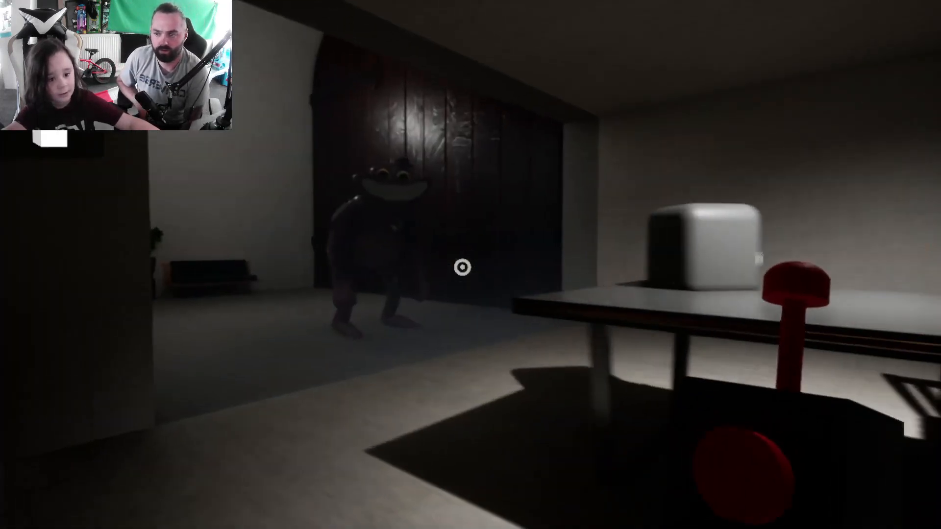
mouse_move(462, 268)
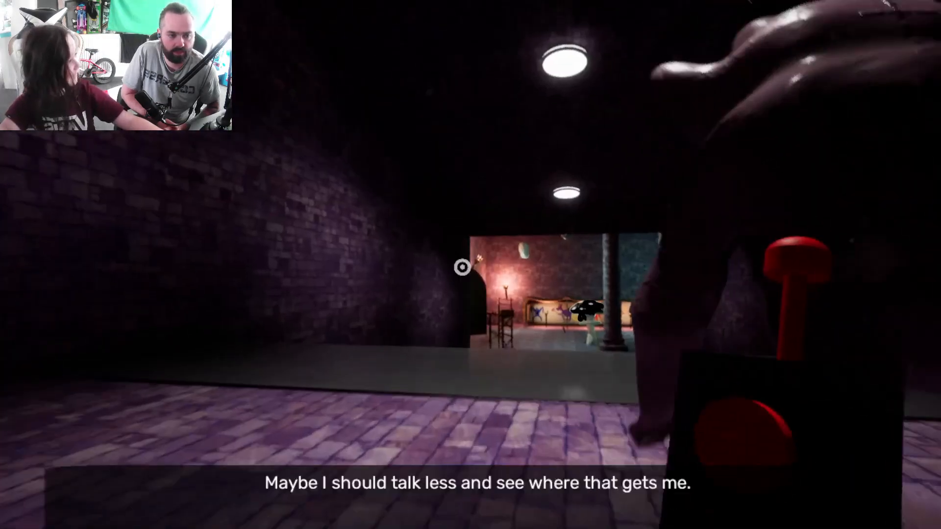
mouse_move(470, 264)
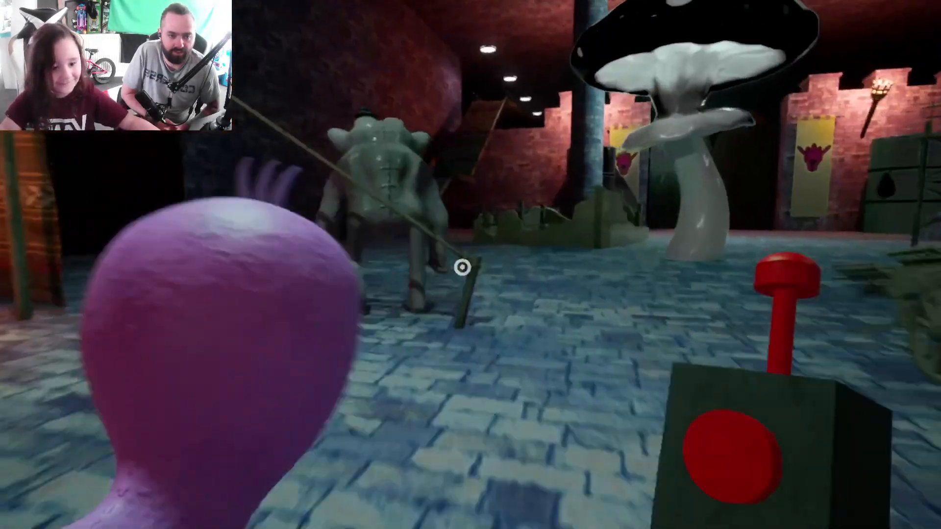
mouse_move(462, 268)
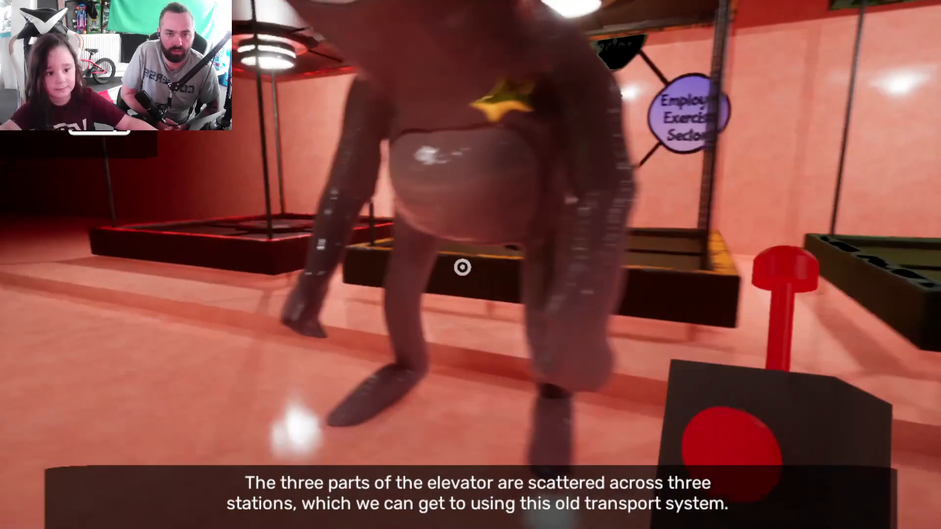
mouse_move(470, 265)
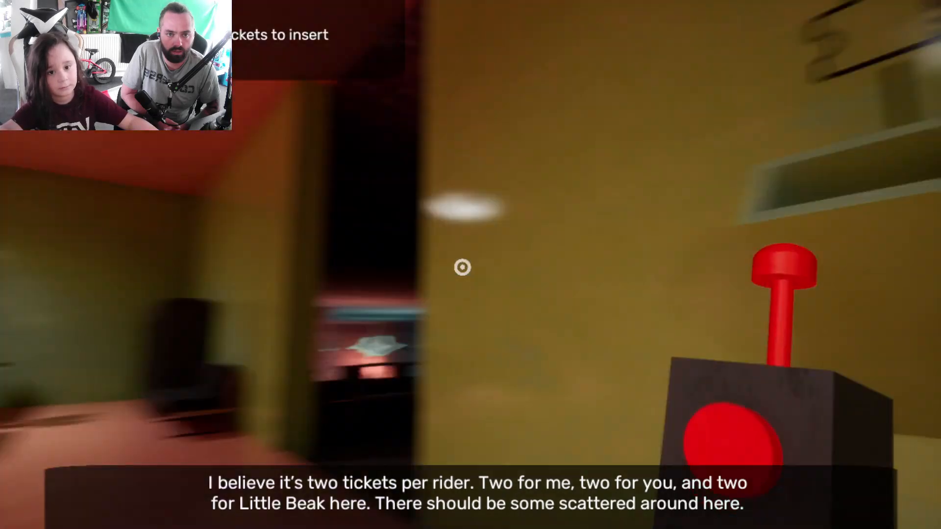
mouse_move(462, 268)
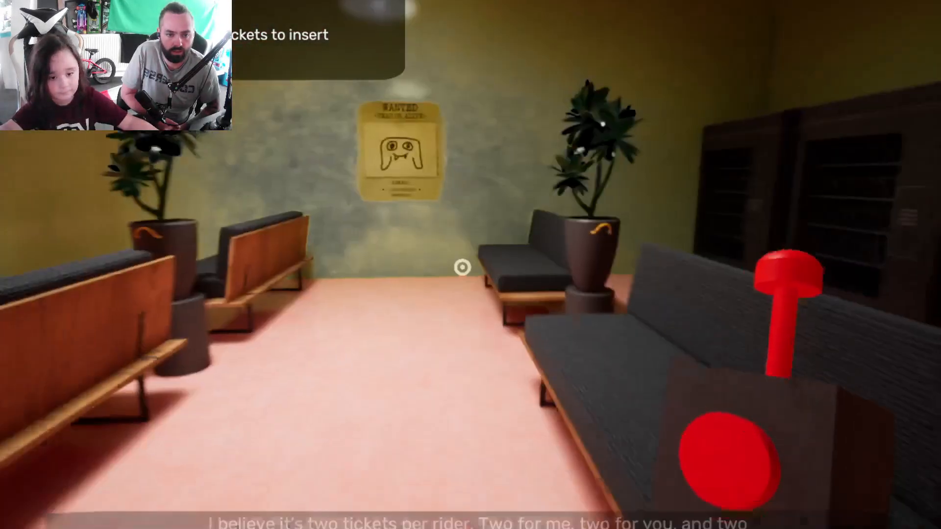
mouse_move(470, 265)
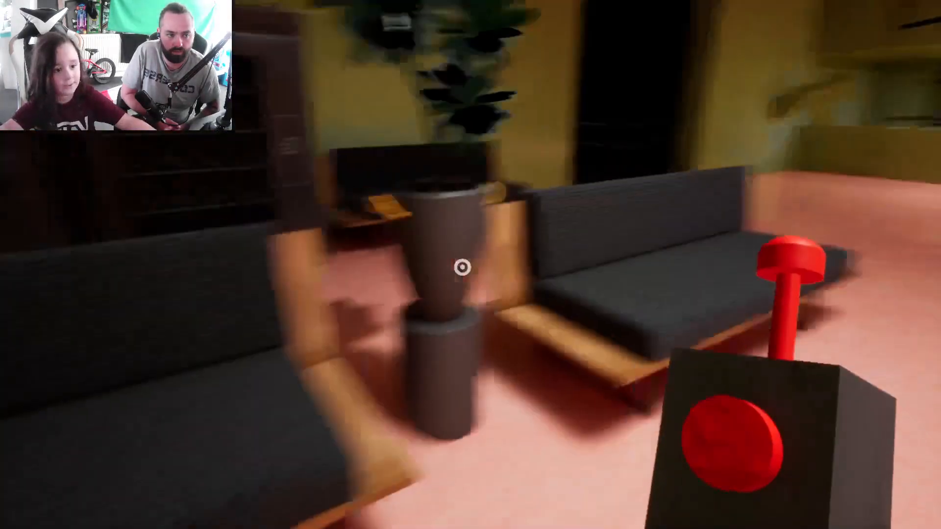
mouse_move(470, 268)
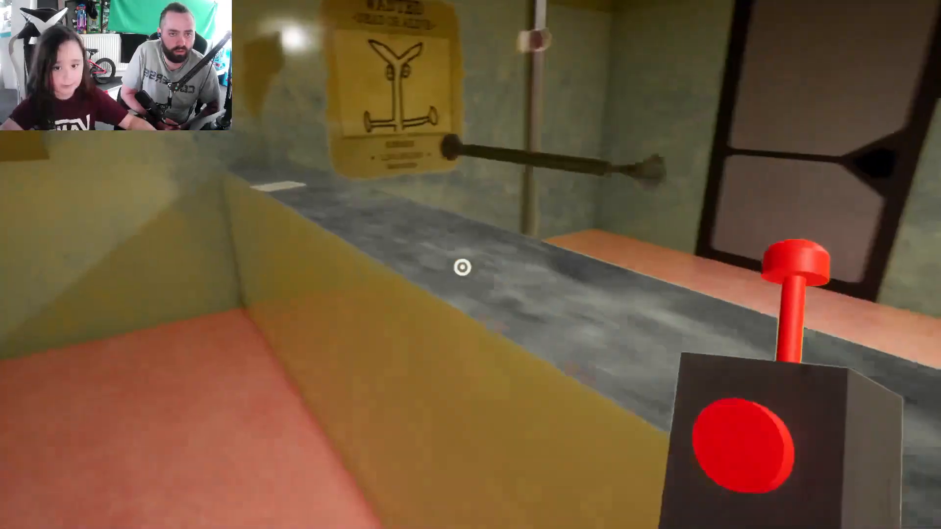
mouse_move(462, 267)
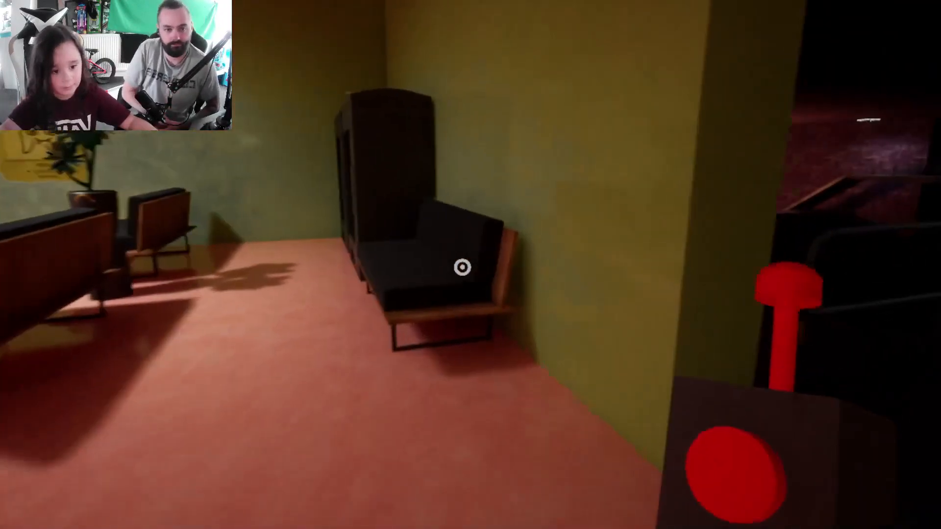
mouse_move(471, 265)
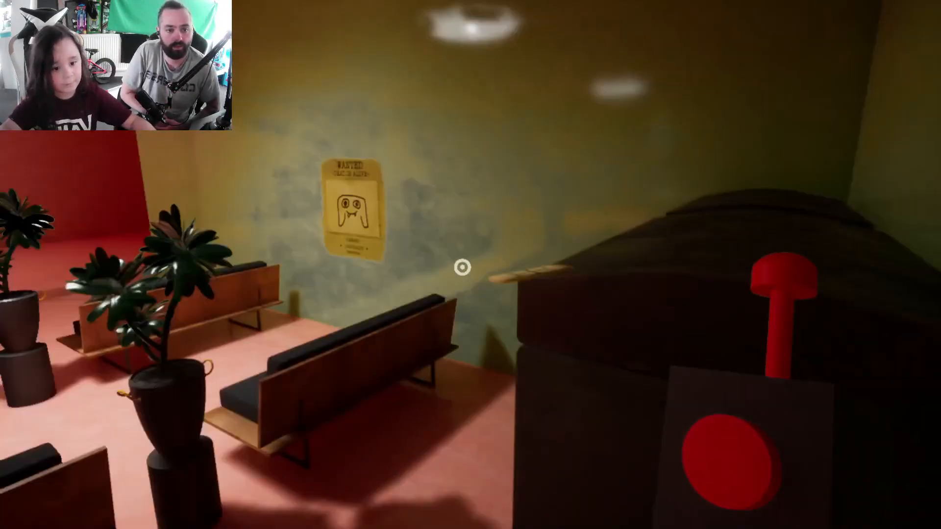
mouse_move(470, 265)
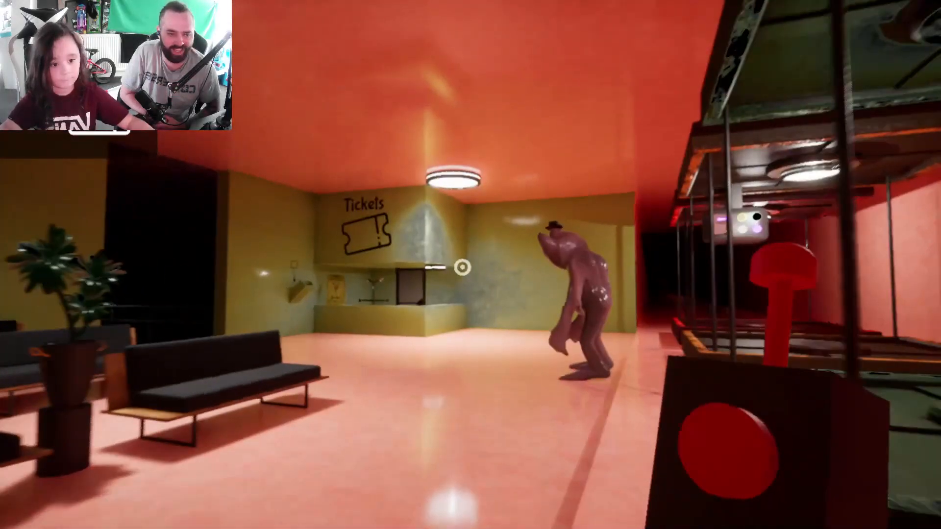
mouse_move(470, 264)
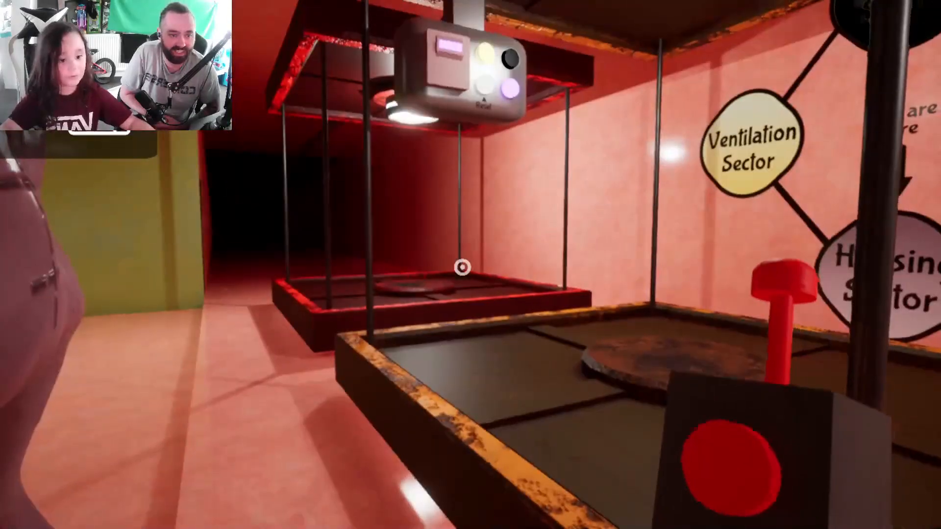
mouse_move(470, 265)
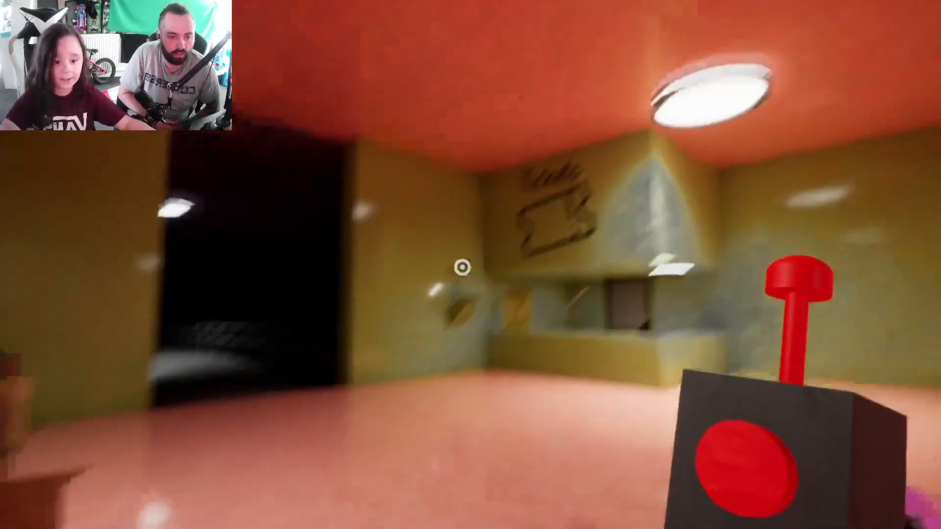
mouse_move(471, 265)
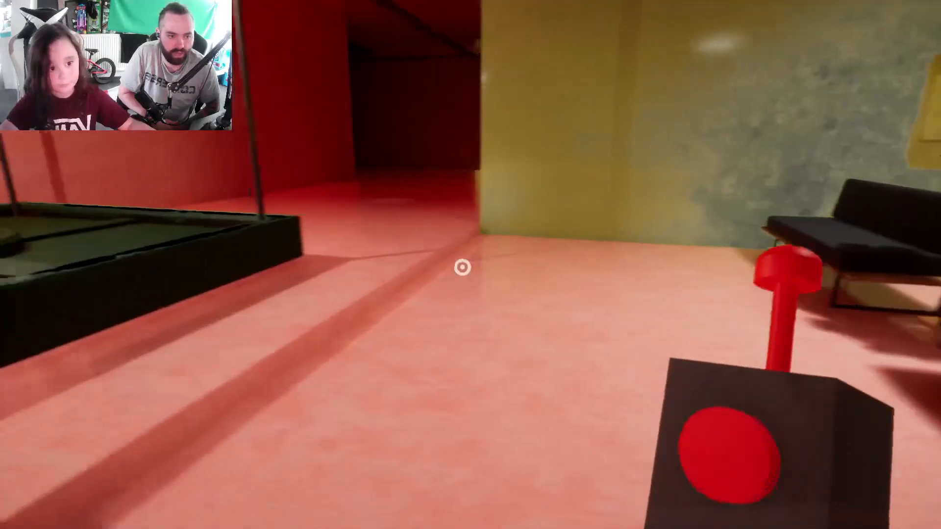
mouse_move(471, 265)
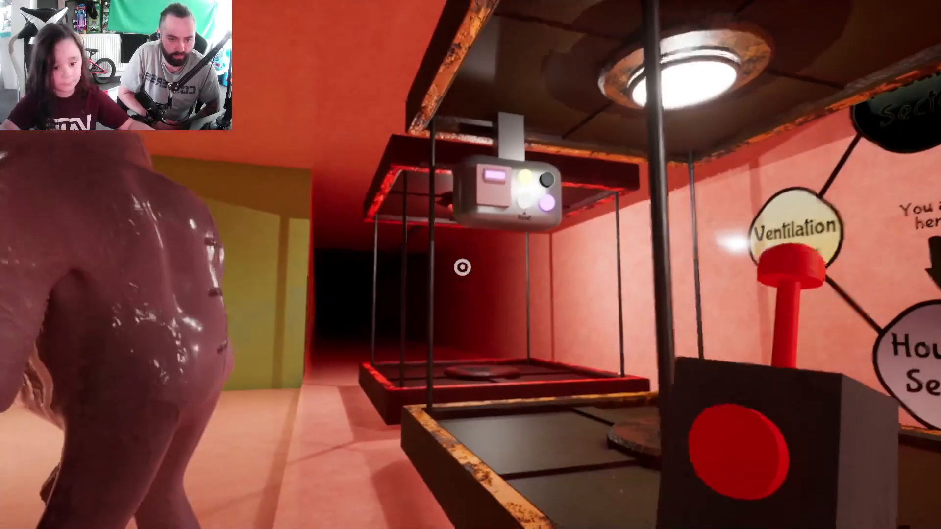
mouse_move(470, 269)
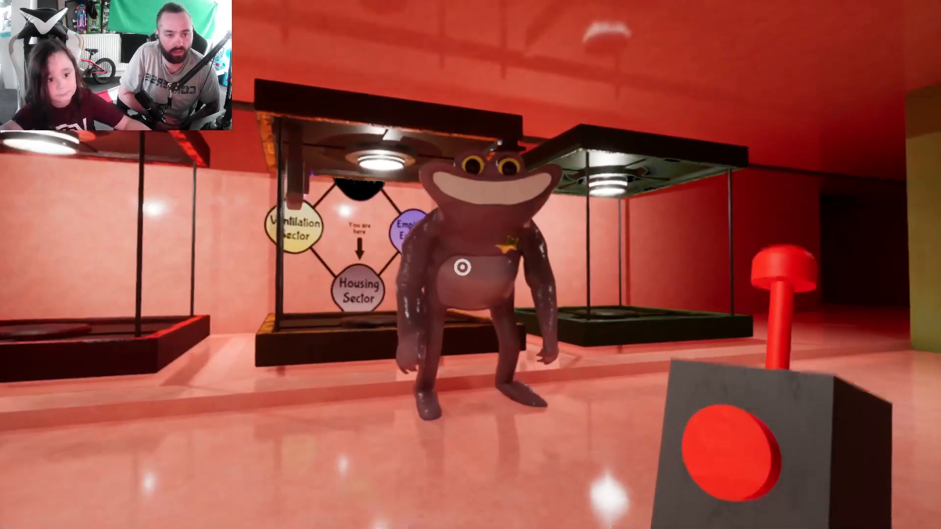
mouse_move(471, 264)
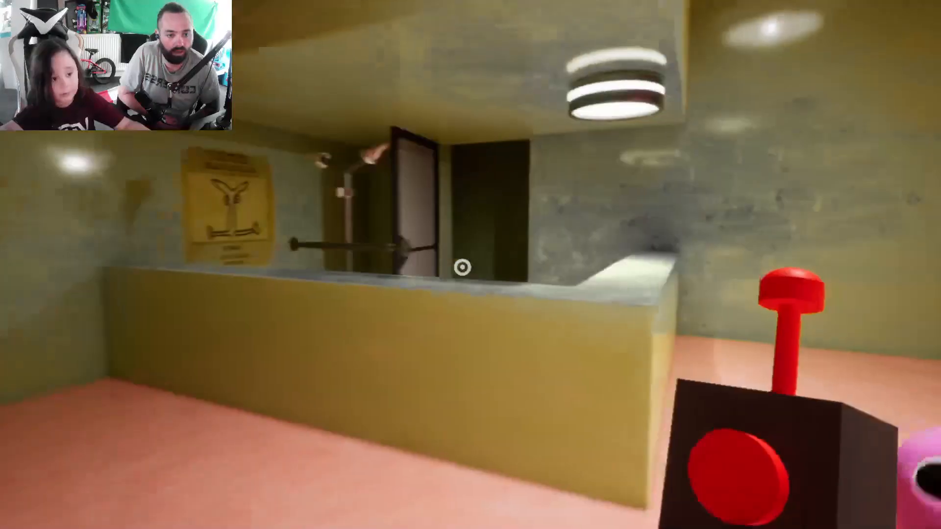
mouse_move(471, 265)
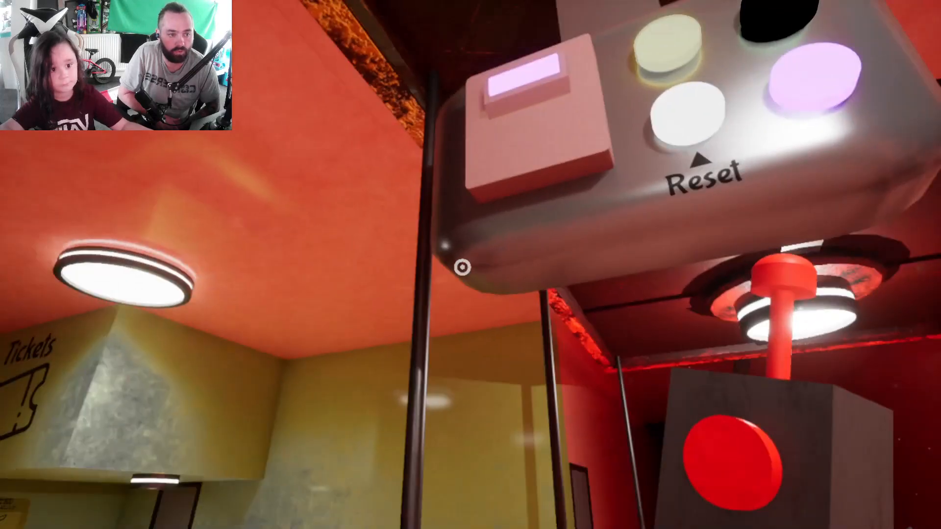
mouse_move(470, 265)
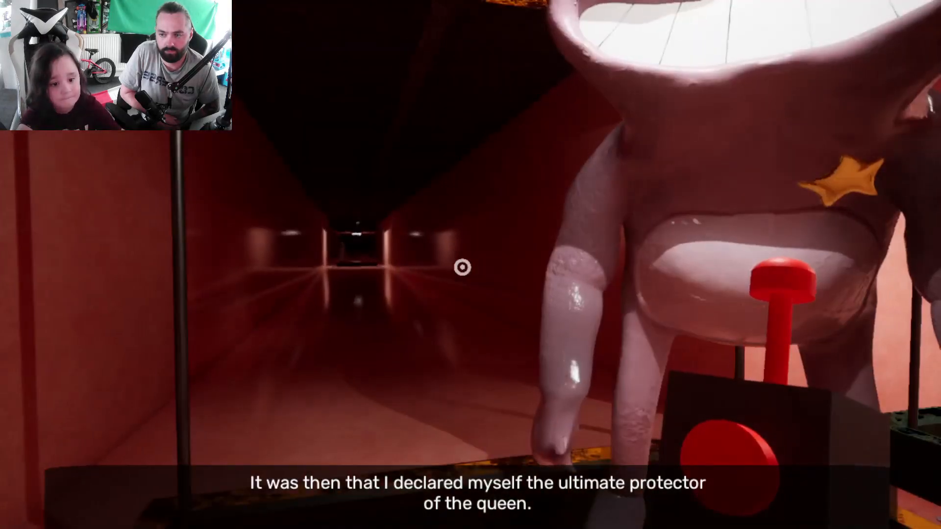
mouse_move(461, 269)
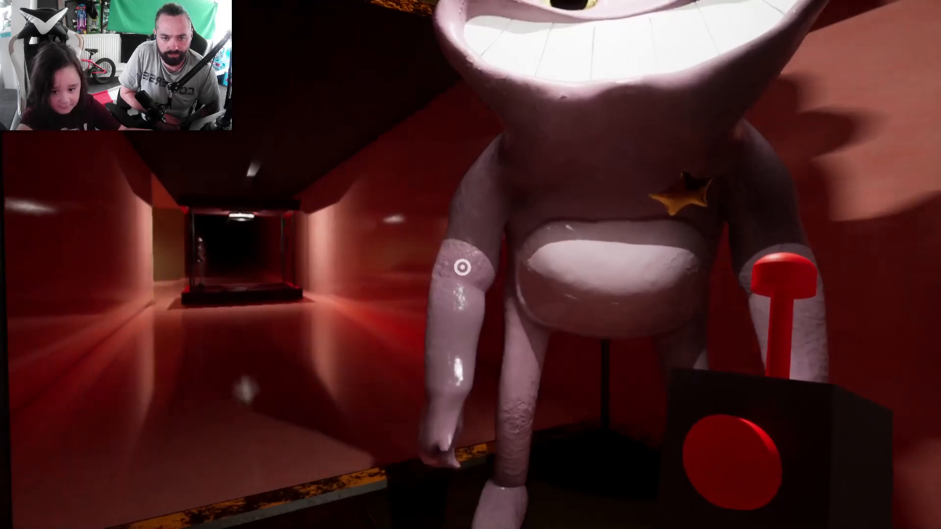
mouse_move(470, 265)
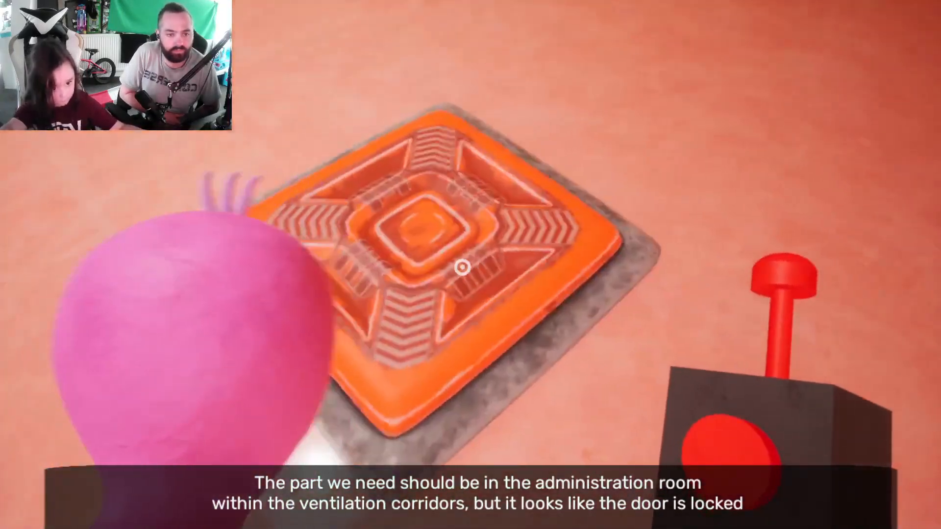
mouse_move(462, 267)
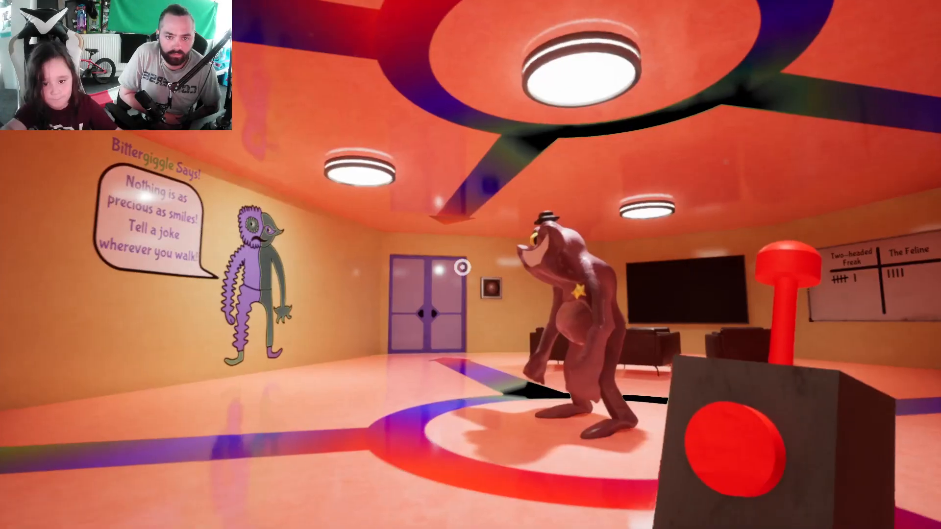
mouse_move(470, 265)
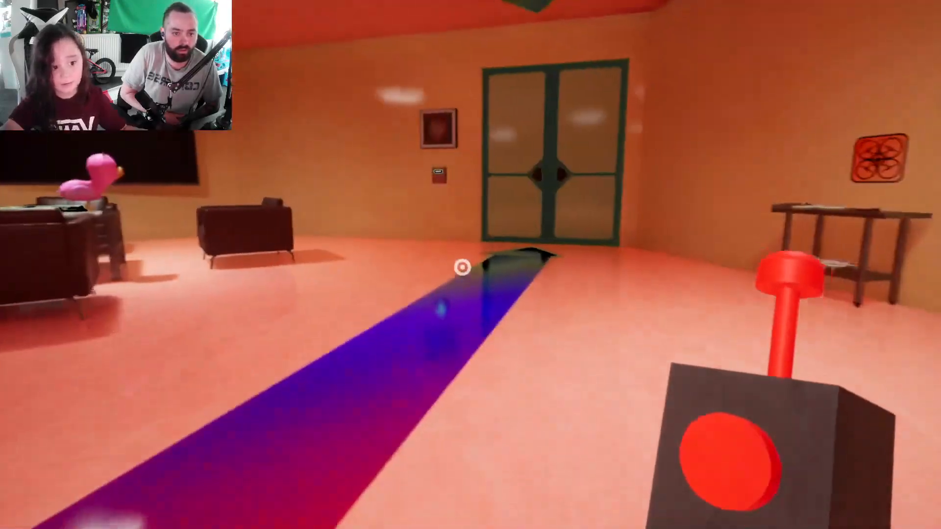
mouse_move(470, 265)
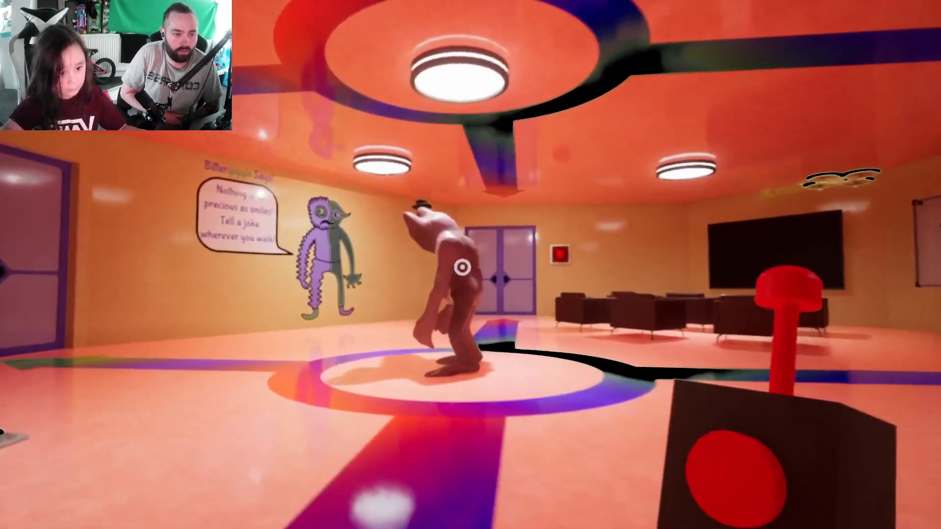
mouse_move(470, 268)
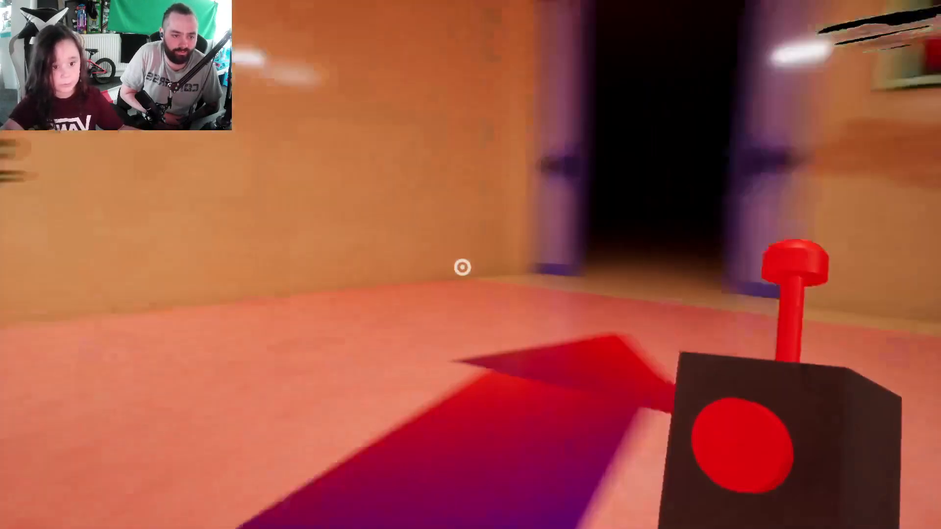
mouse_move(470, 264)
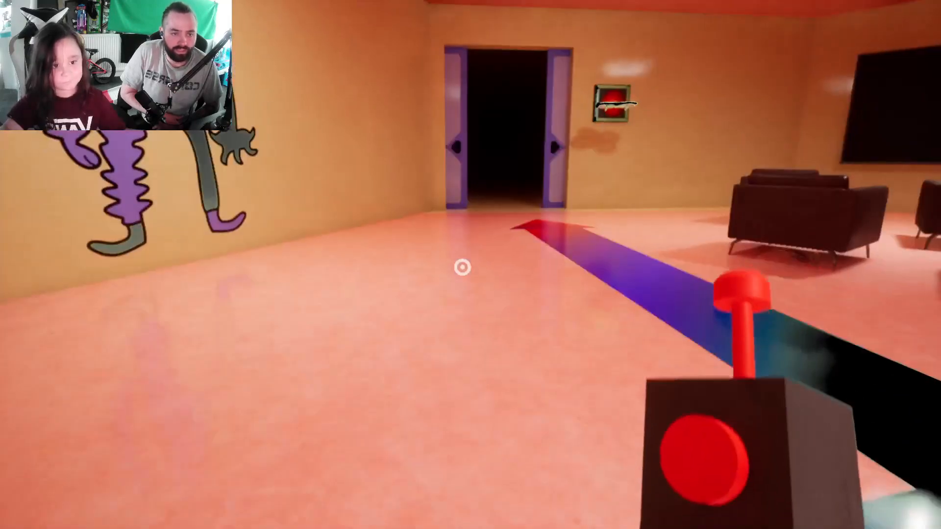
mouse_move(471, 264)
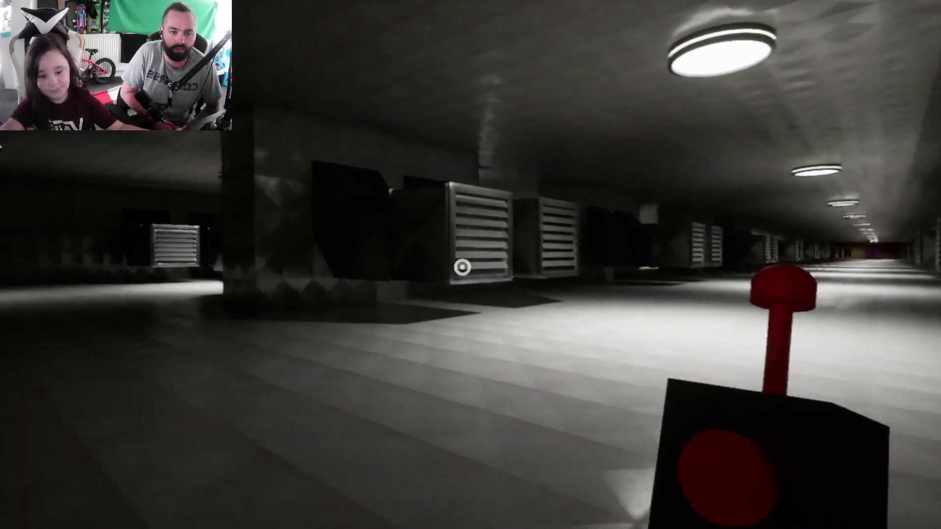
mouse_move(471, 265)
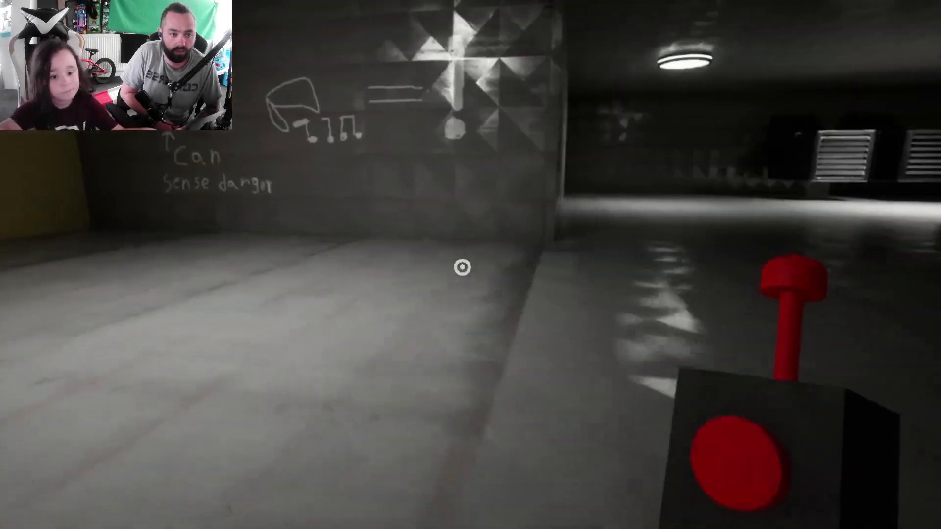
mouse_move(470, 267)
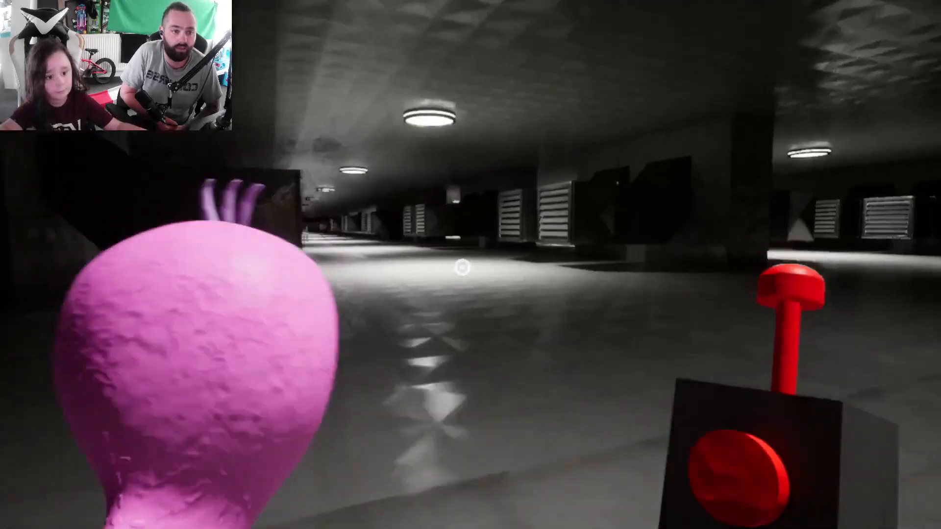
mouse_move(470, 270)
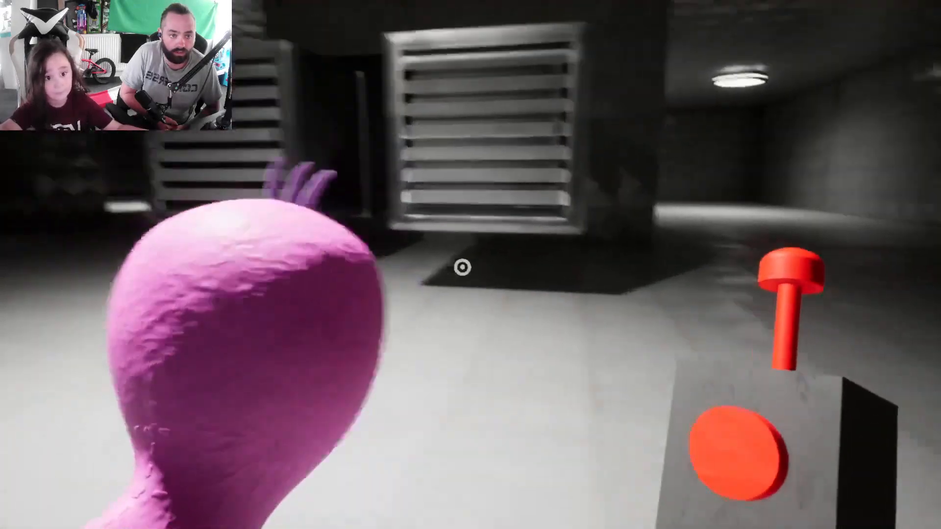
mouse_move(470, 264)
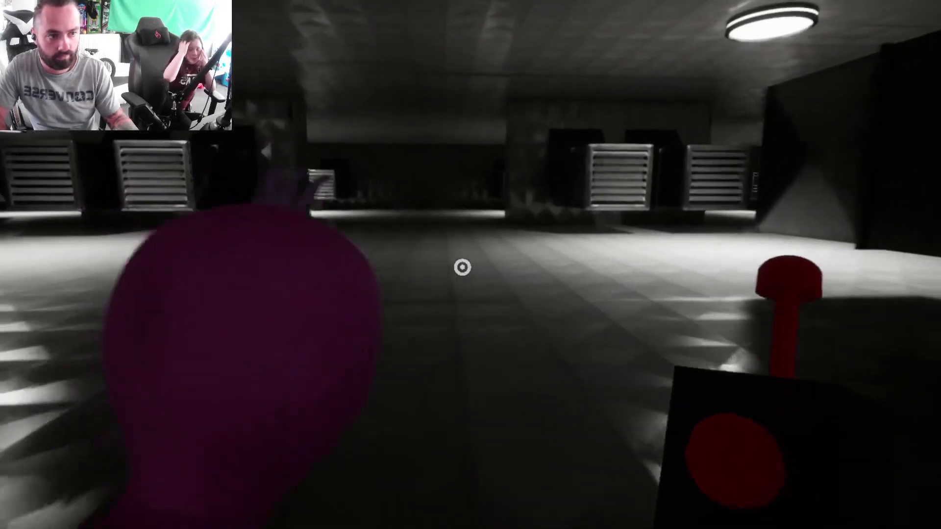
mouse_move(471, 264)
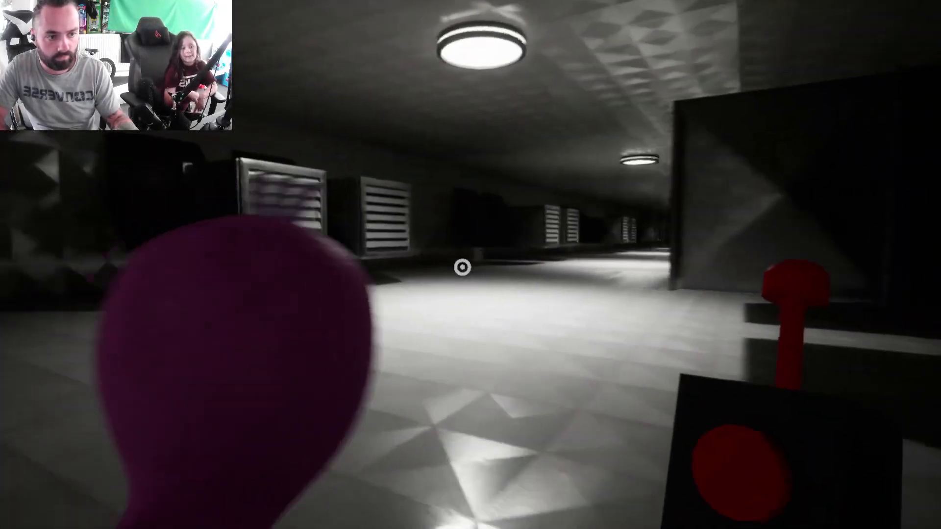
Walk forward through the grey vent-lined halls toward the long lit corridor.
key(w)
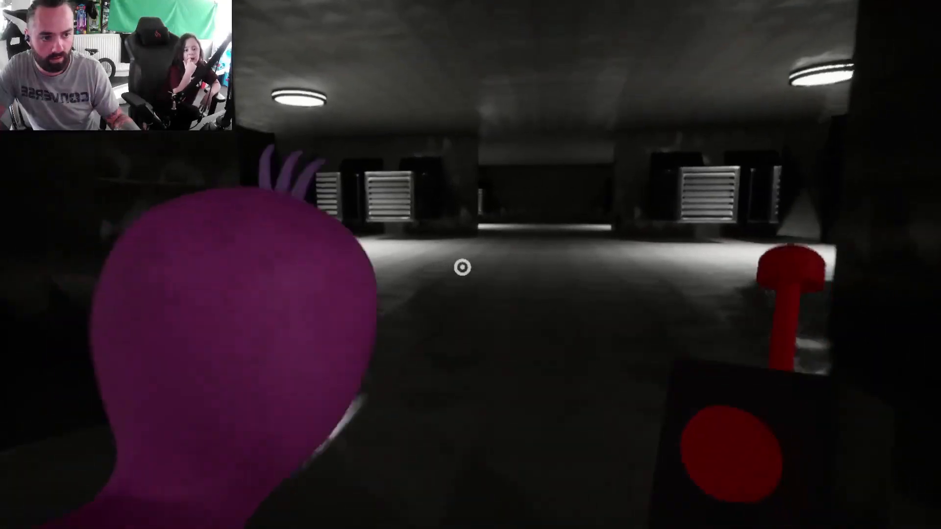
mouse_move(471, 267)
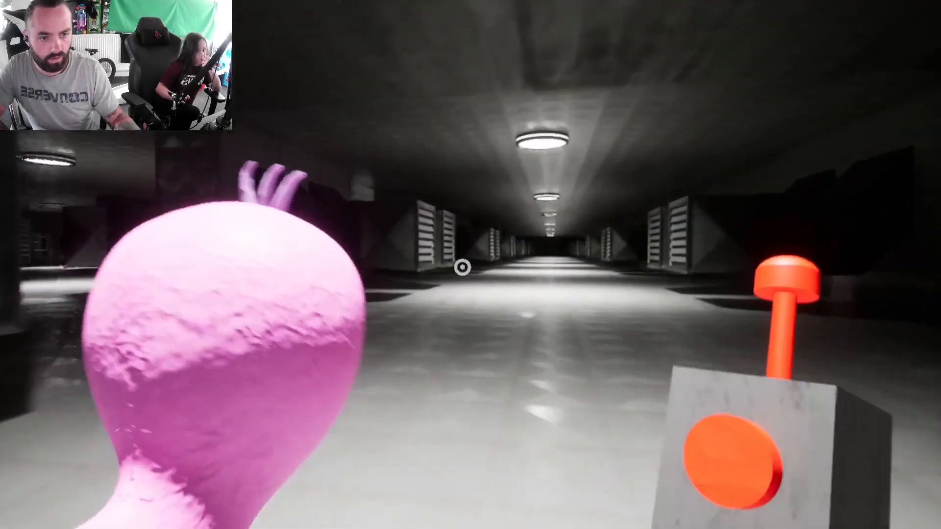
mouse_move(462, 269)
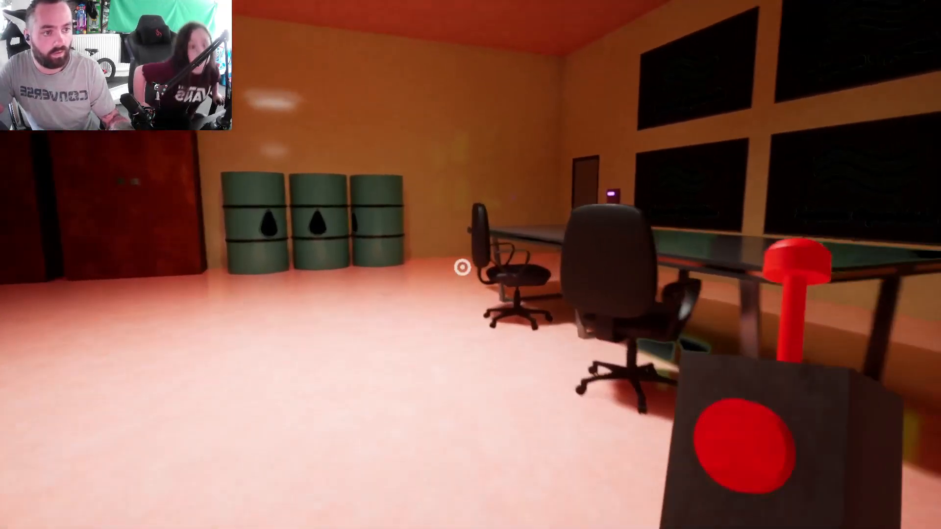
mouse_move(461, 268)
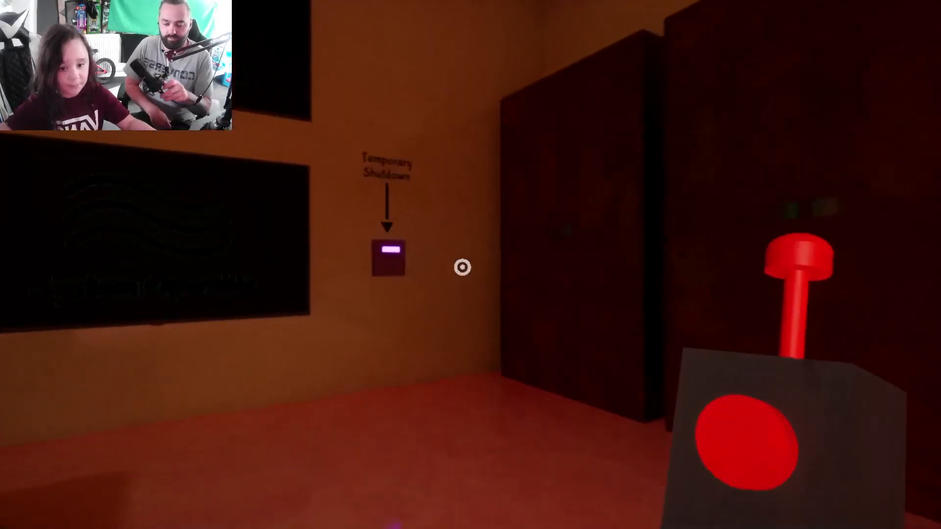
mouse_move(462, 268)
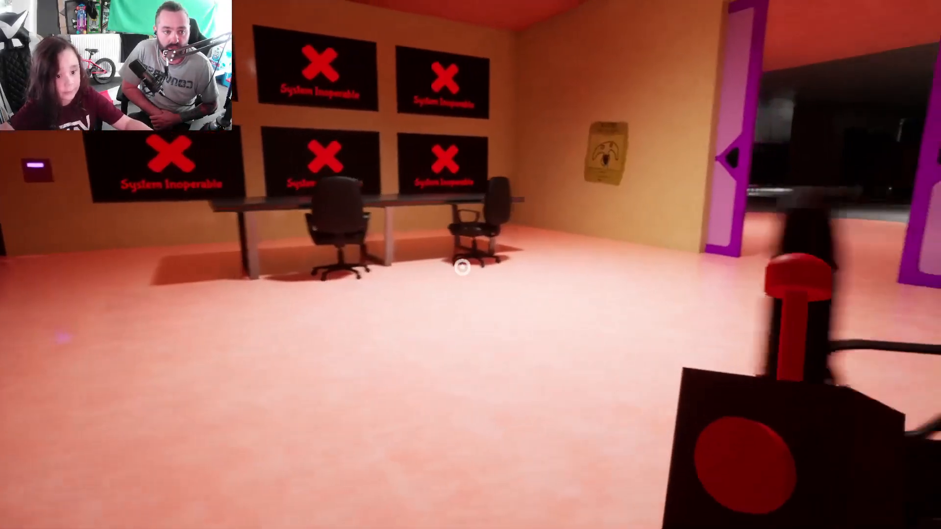
mouse_move(470, 265)
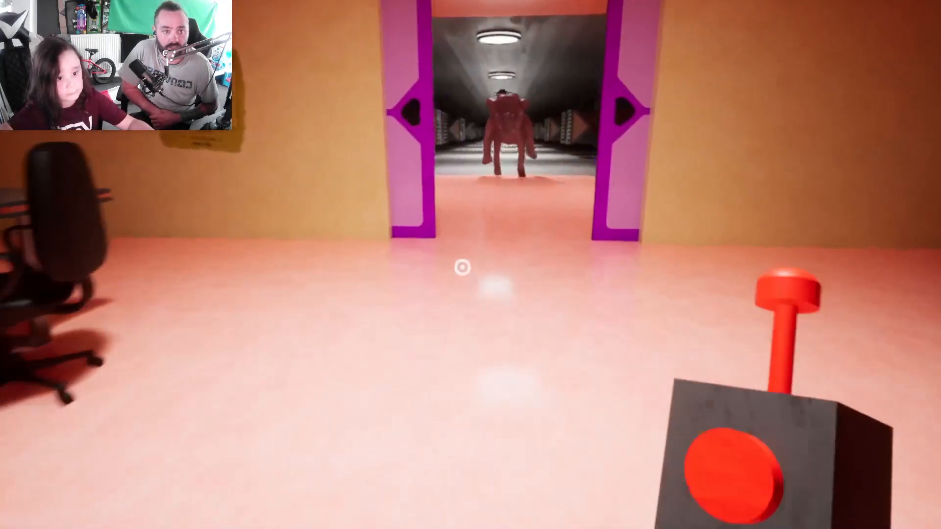
Walk toward the doorway to meet the large stitched creature arriving from the corridor.
key(w)
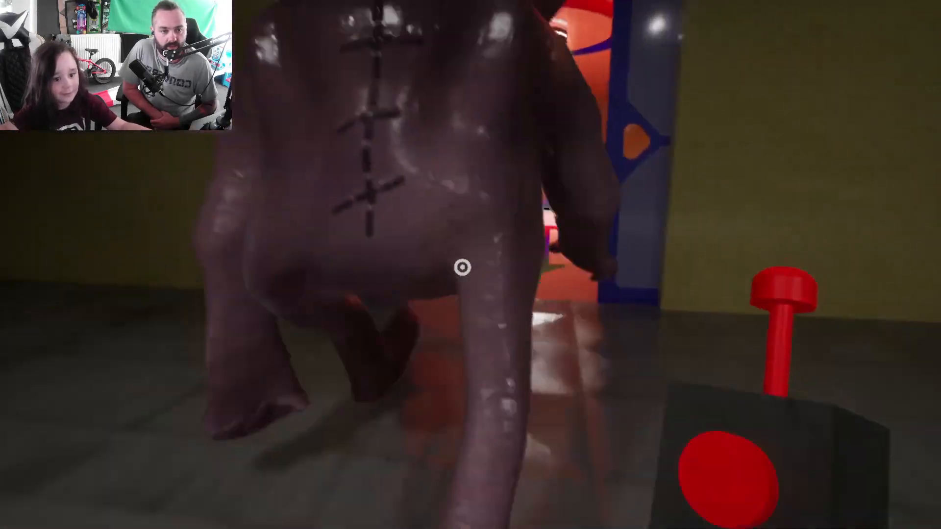
mouse_move(464, 267)
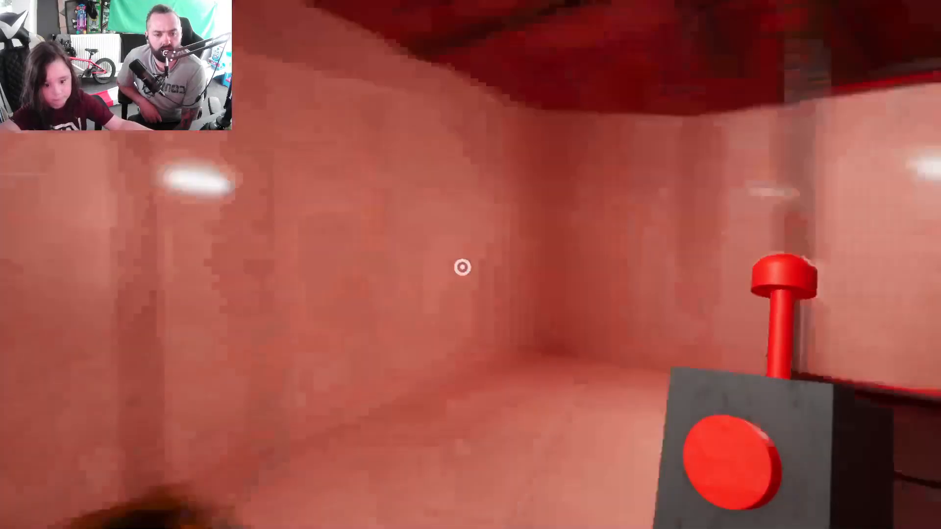
mouse_move(471, 264)
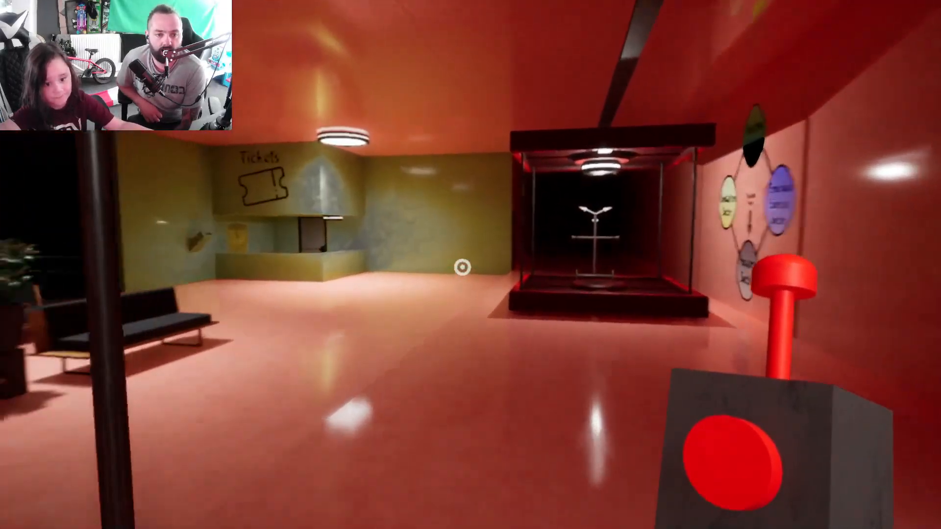
Walk into the lobby and approach the glass display case beside the Tickets booth.
key(w)
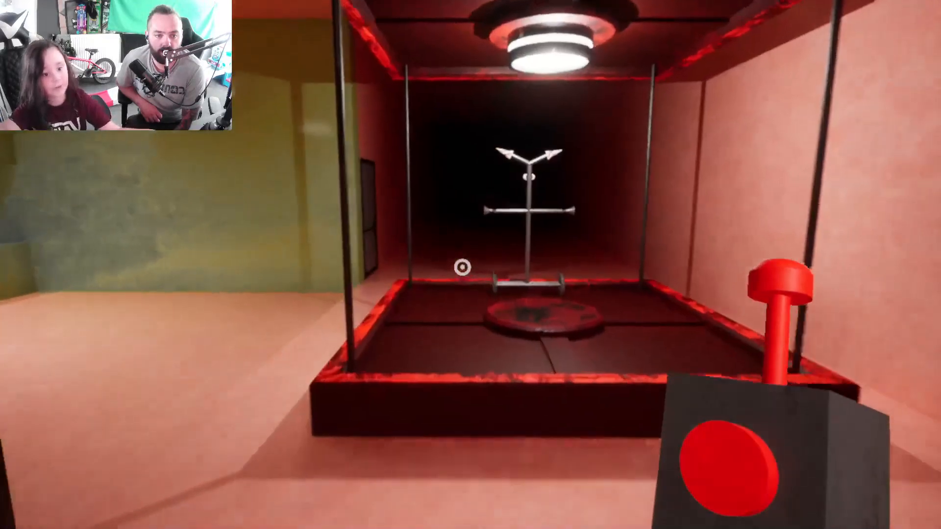